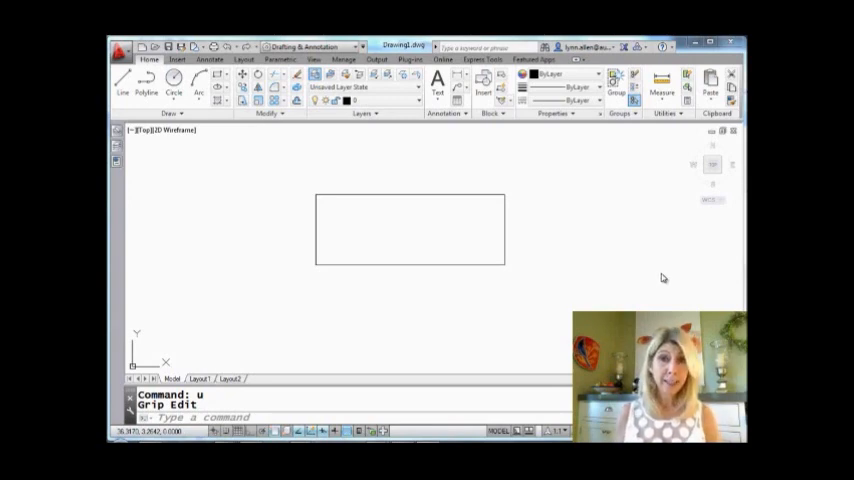
mouse_move(456, 204)
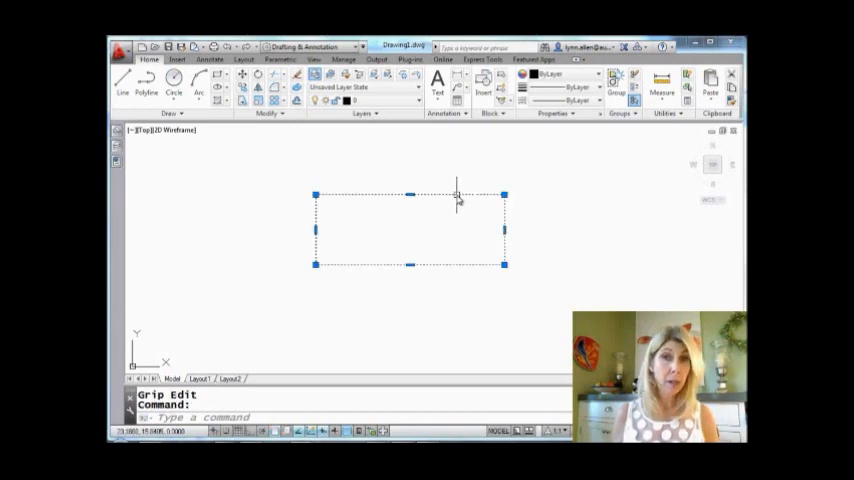
mouse_move(444, 216)
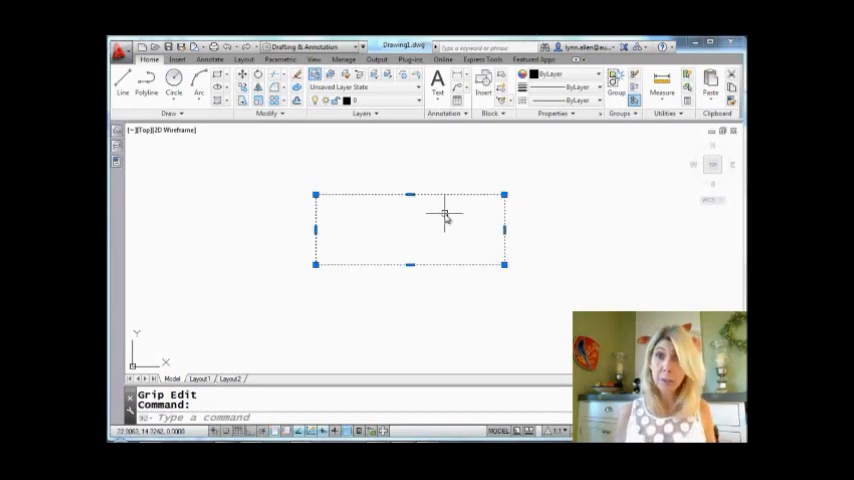
left_click(410, 196)
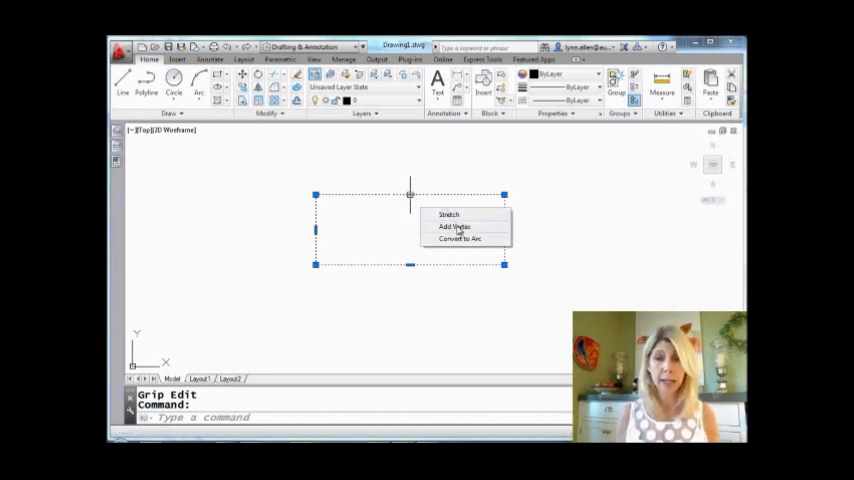
left_click(454, 228)
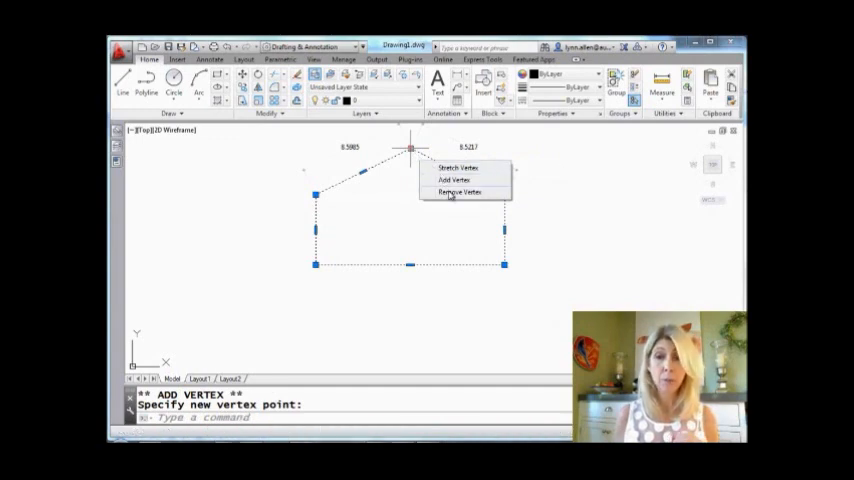
left_click(460, 192)
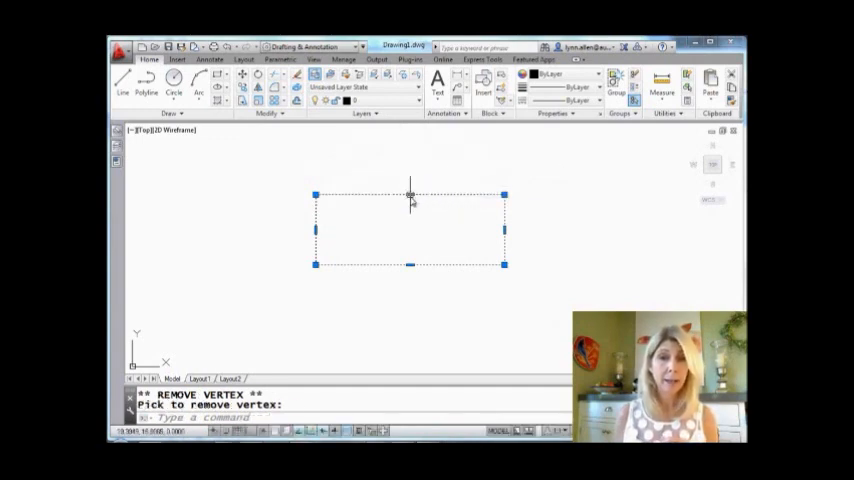
left_click(410, 192)
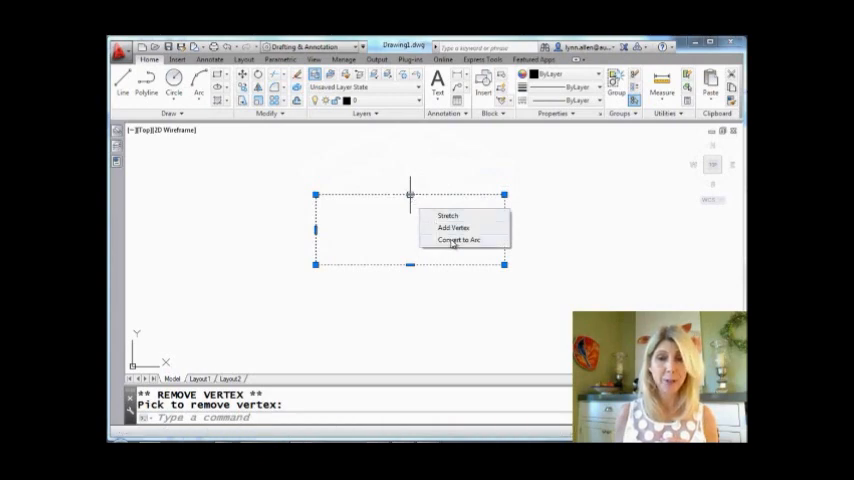
Convert the rectangle's top edge to an upward arc via the midpoint grip
left_click(460, 240)
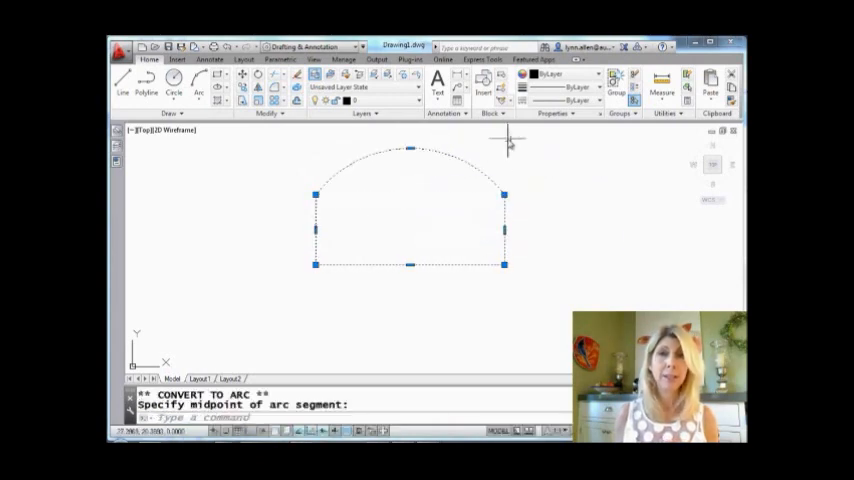
mouse_move(510, 176)
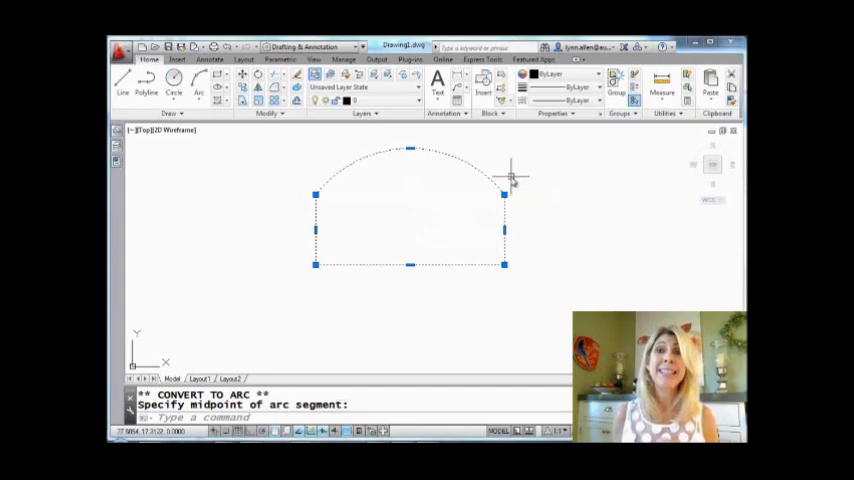
mouse_move(504, 190)
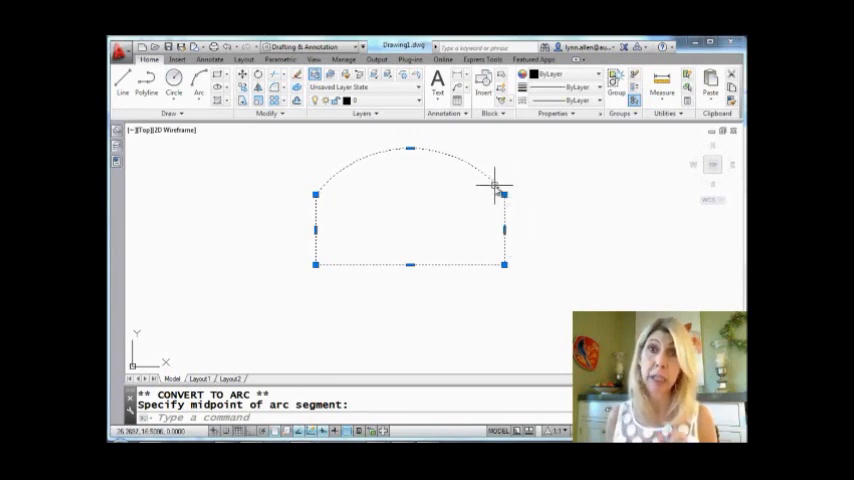
mouse_move(492, 186)
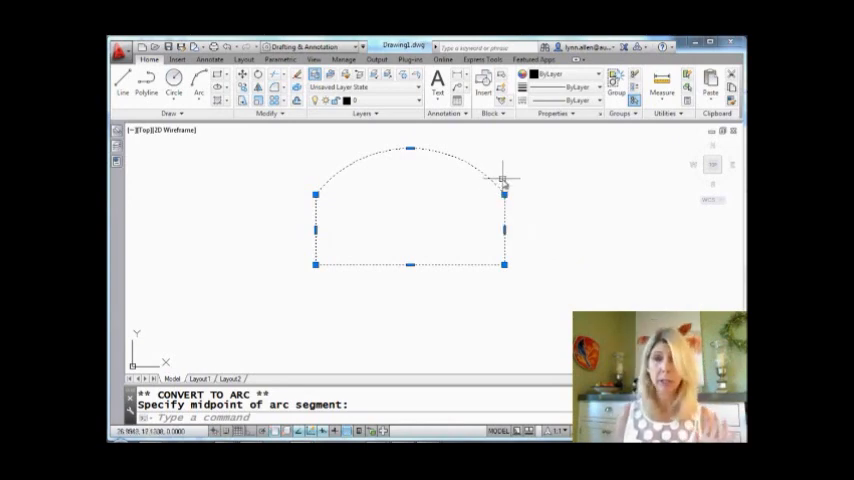
mouse_move(490, 158)
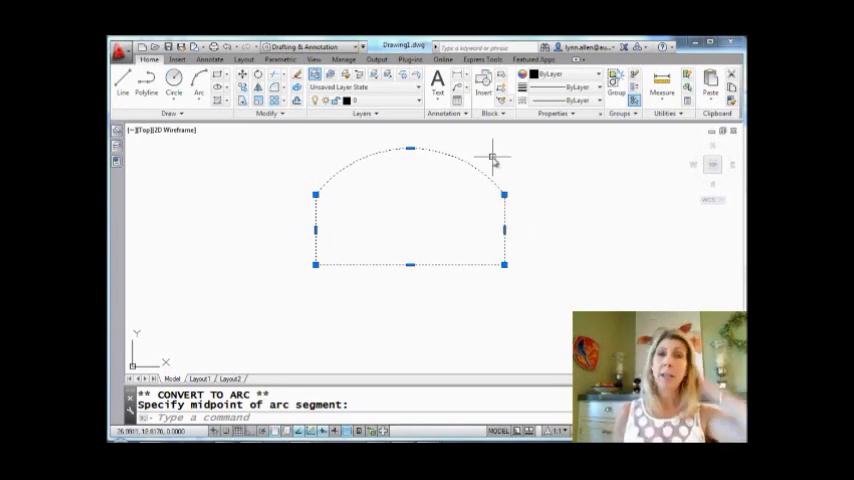
mouse_move(494, 160)
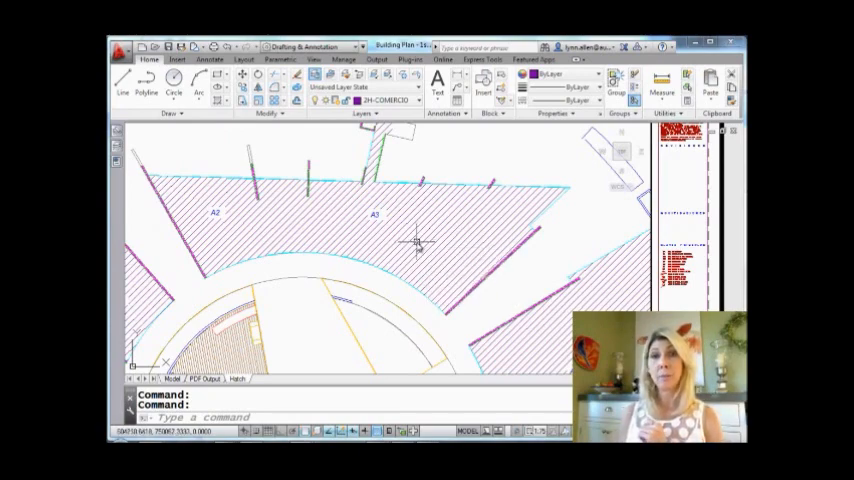
mouse_move(416, 246)
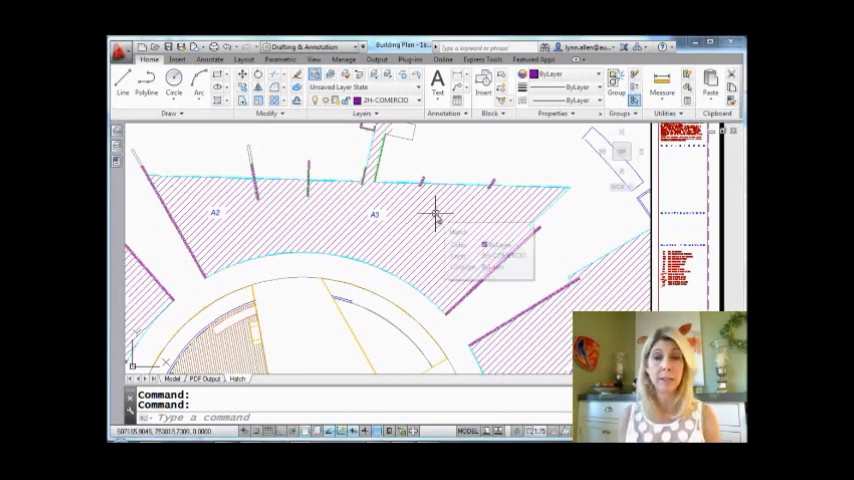
Select the diagonal hatched area in the building plan to show its boundary grips
left_click(376, 216)
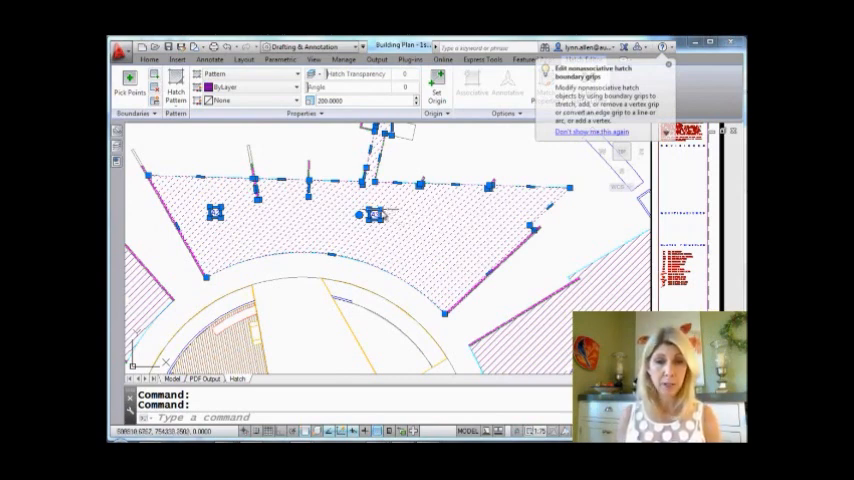
Stretch one hatch boundary vertex to a new spot and bring up options for an edge grip
right_click(376, 216)
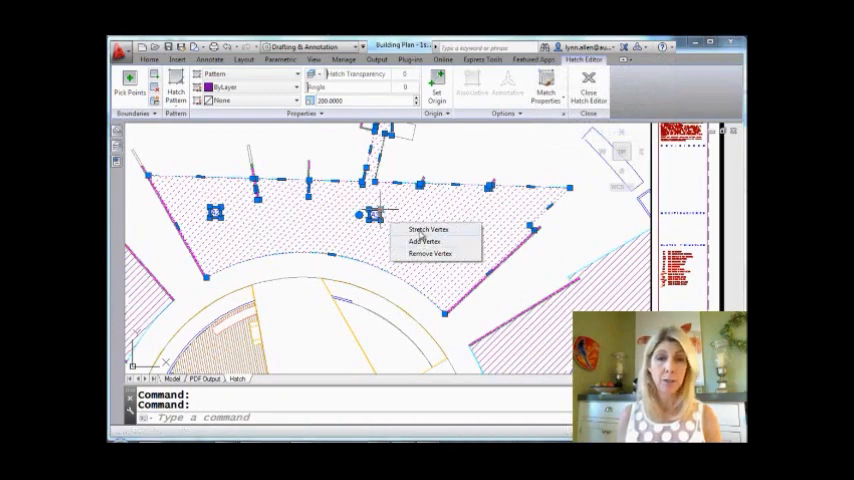
left_click(428, 228)
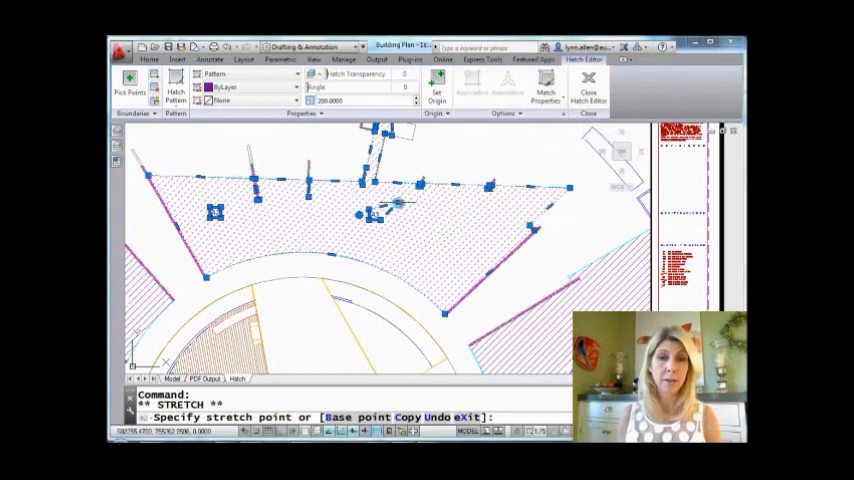
right_click(398, 208)
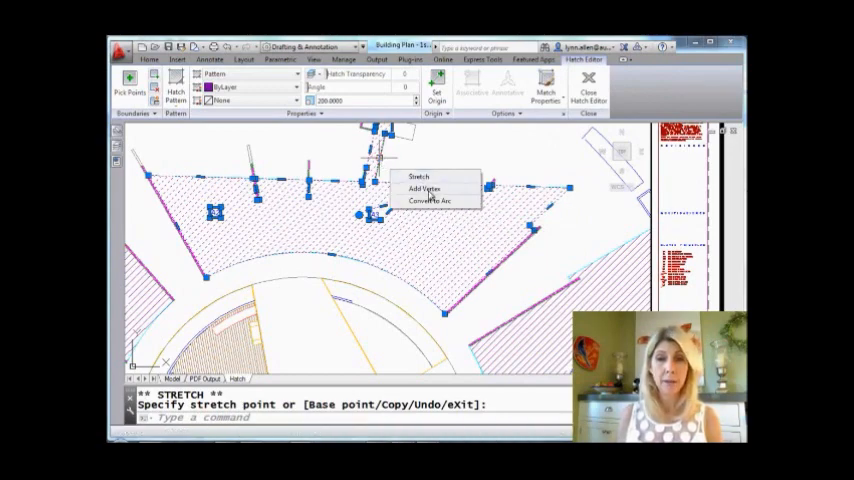
Add a vertex to the hatch boundary's upper edge and begin stretching another grip
left_click(424, 188)
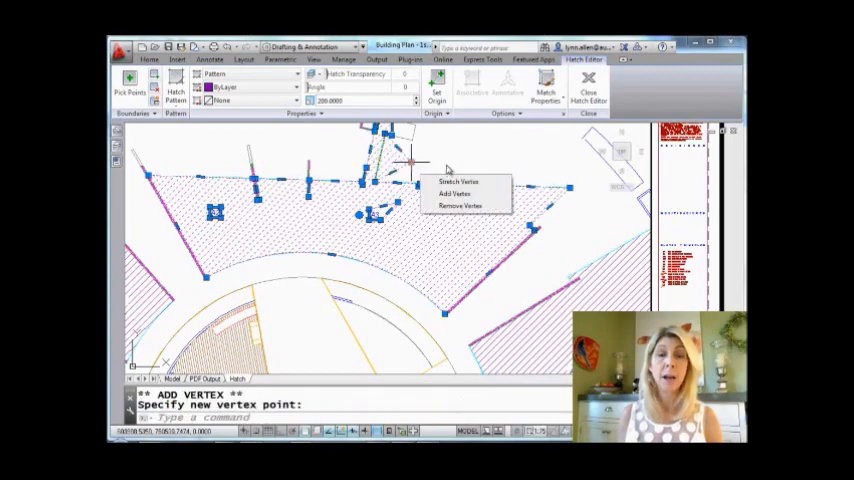
left_click(456, 192)
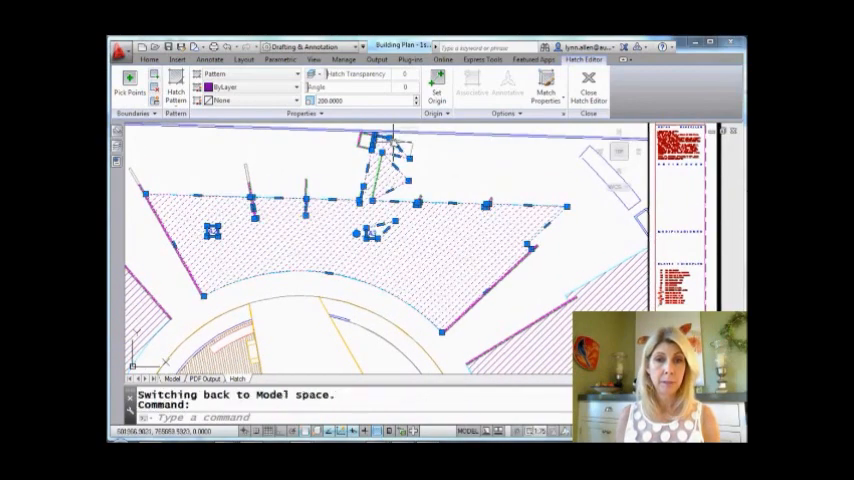
left_click(388, 138)
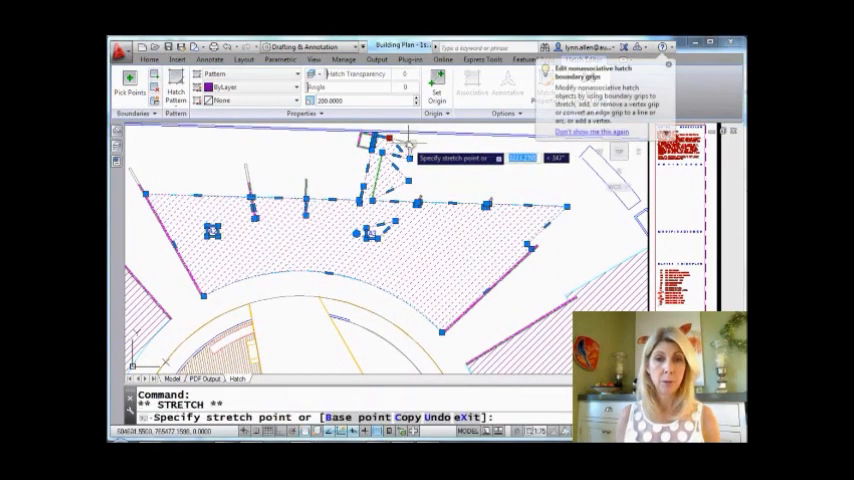